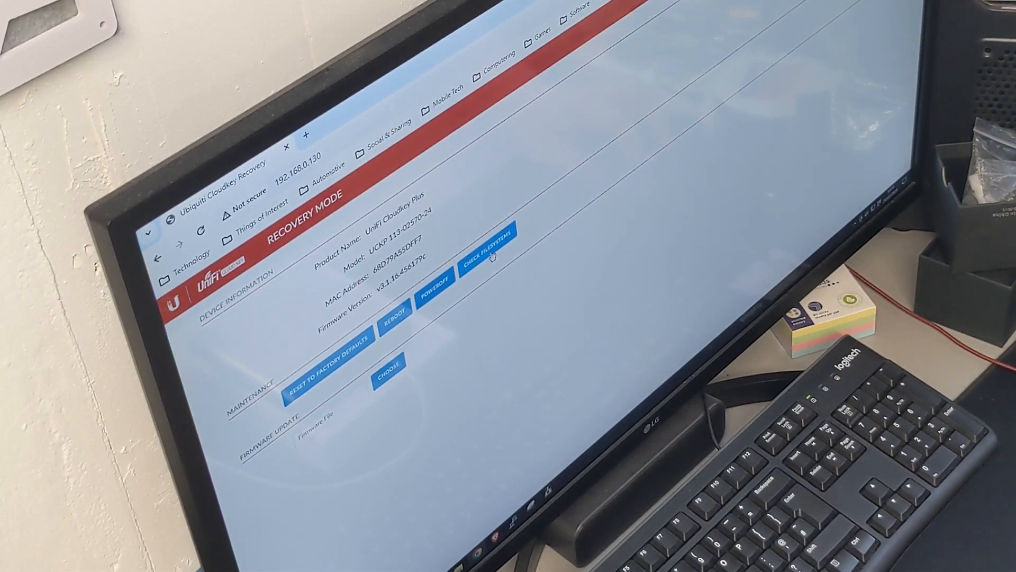
Bring up Ubiquiti's UniFi firmware downloads list (ui.com/download/releases/uckp) in a second tab and browse it.
{"action": "left_click", "coordinate": [489, 253]}
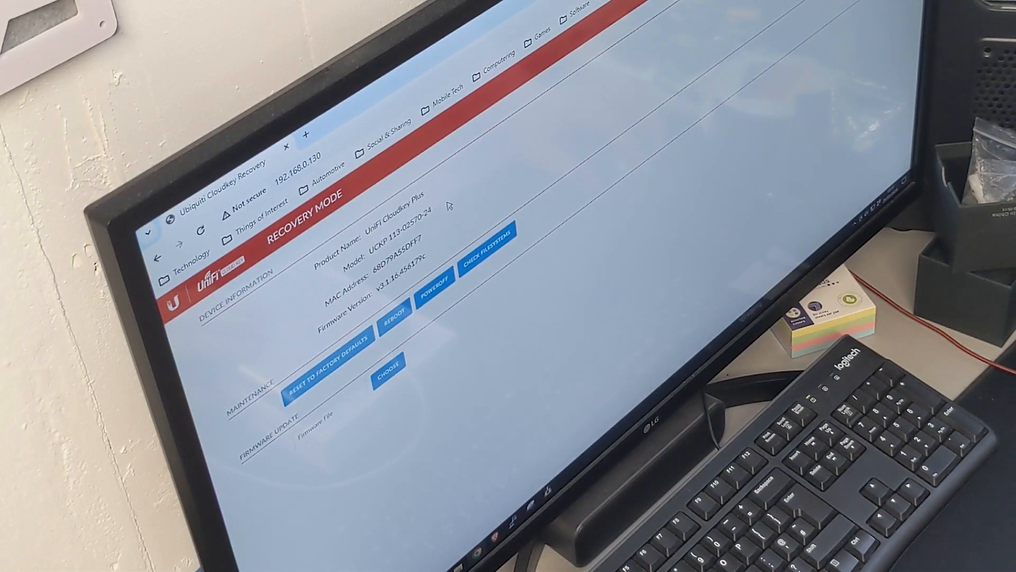
{"action": "double_click", "coordinate": [372, 250]}
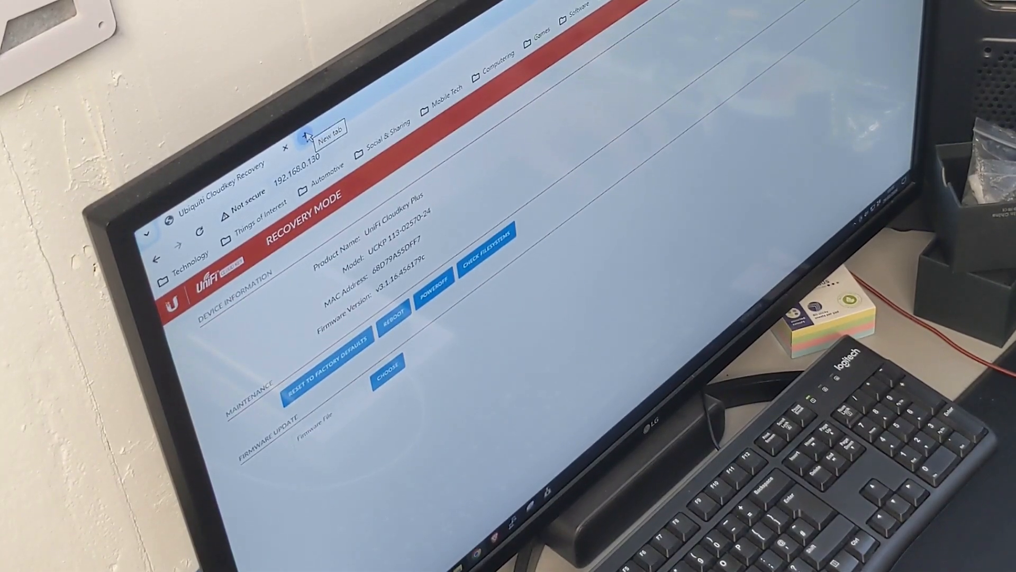
{"action": "left_click", "coordinate": [308, 134]}
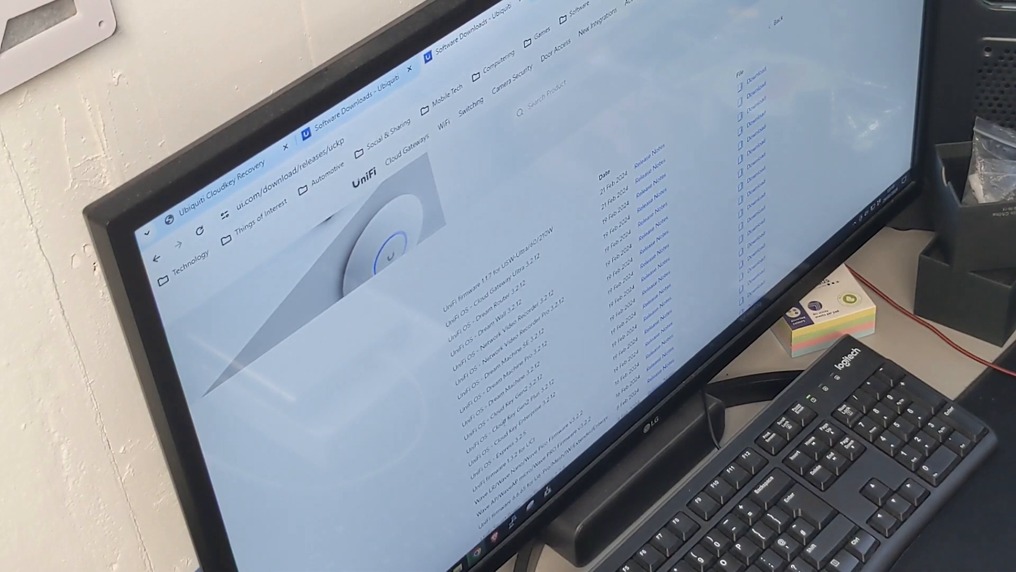
{"action": "scroll", "scroll_direction": "down", "scroll_amount": 3}
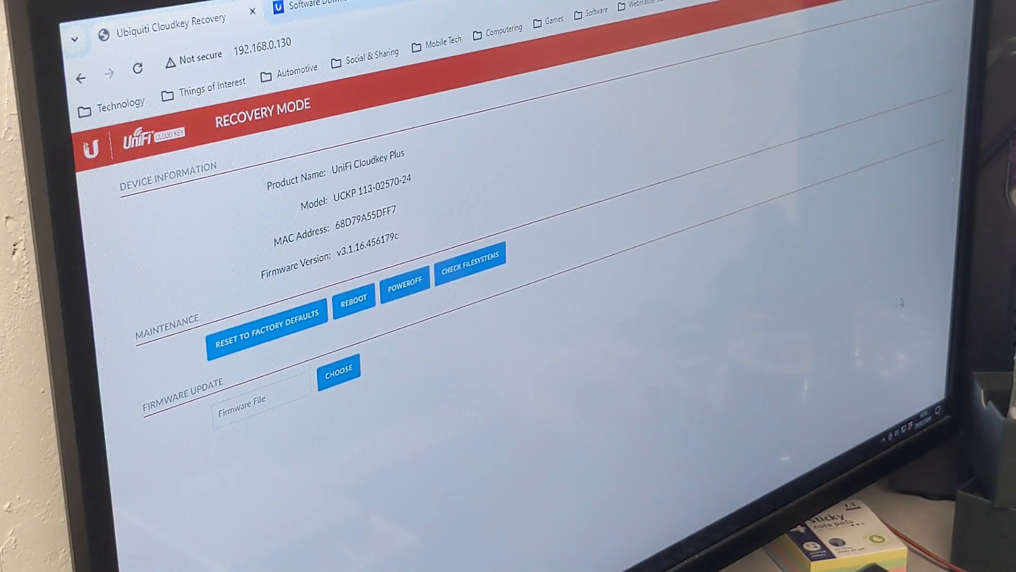
Attempt a firmware upload in recovery mode, note the current version, and return to the downloads list.
{"action": "left_click", "coordinate": [338, 369]}
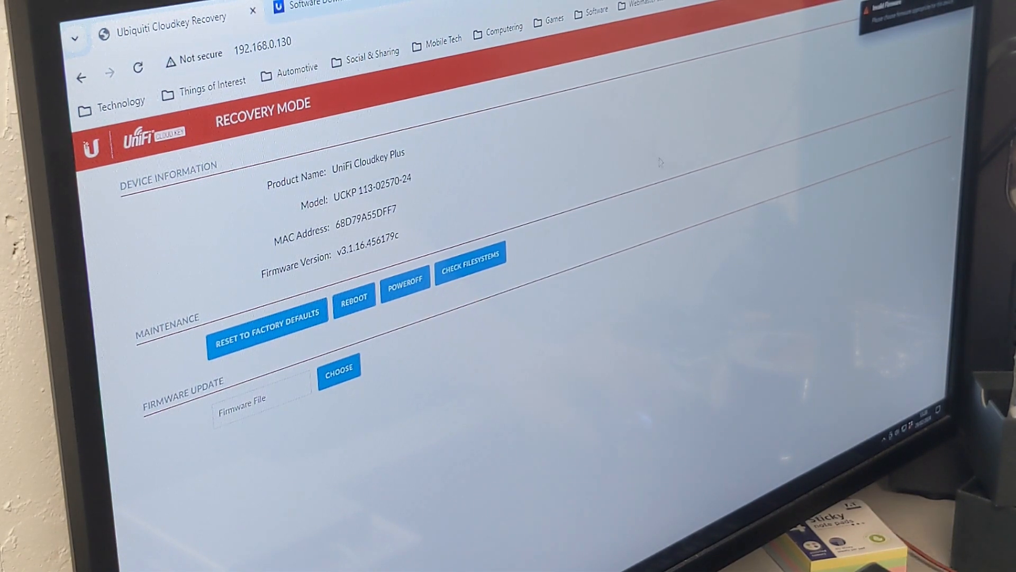
{"action": "double_click", "coordinate": [351, 253]}
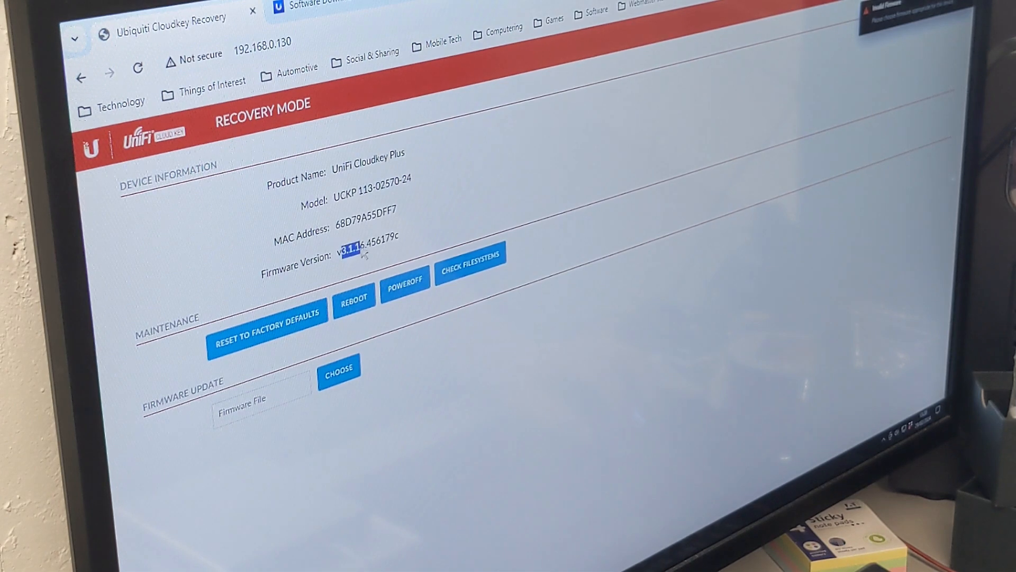
{"action": "left_click", "coordinate": [305, 7]}
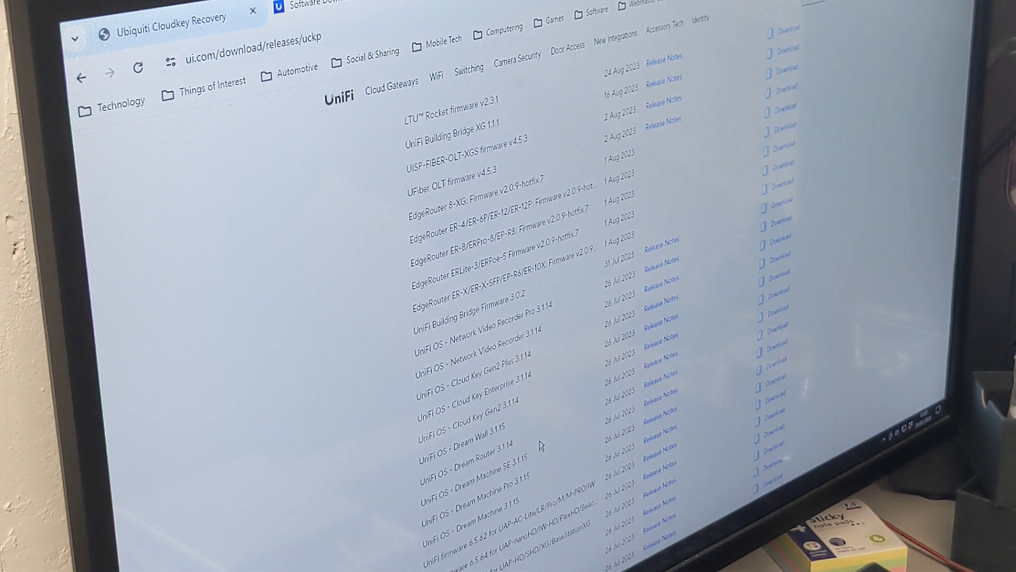
Download the Cloud Key Gen2 Plus firmware file from the Ubiquiti downloads list.
{"action": "scroll", "scroll_direction": "up", "scroll_amount": 3}
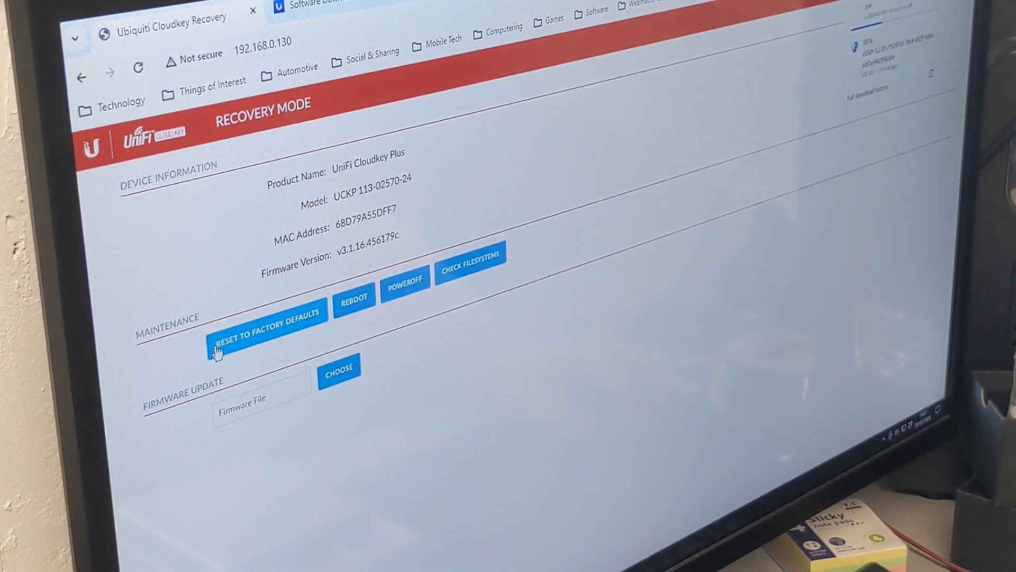
{"action": "mouse_move", "coordinate": [278, 334]}
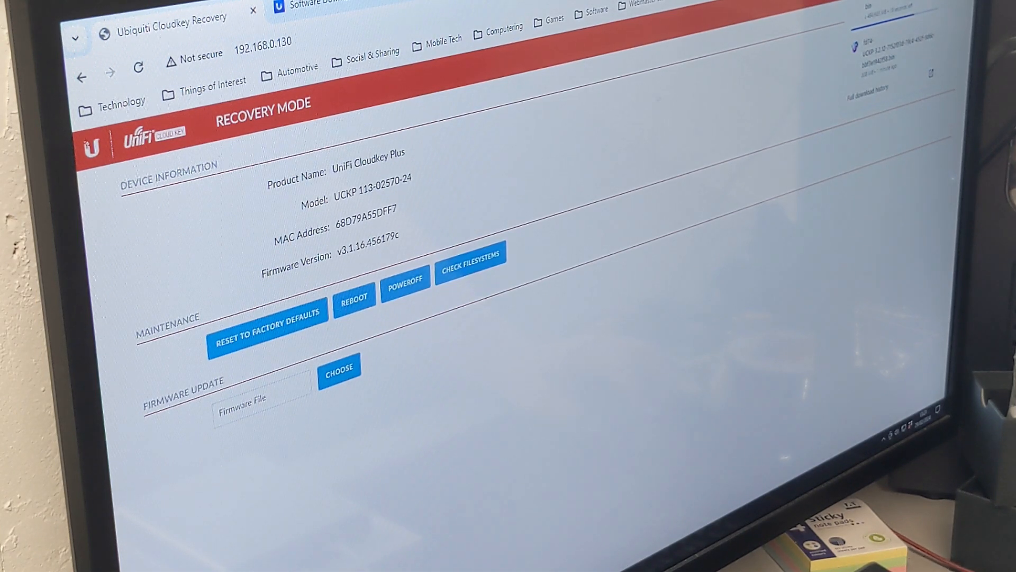
{"action": "mouse_move", "coordinate": [425, 200]}
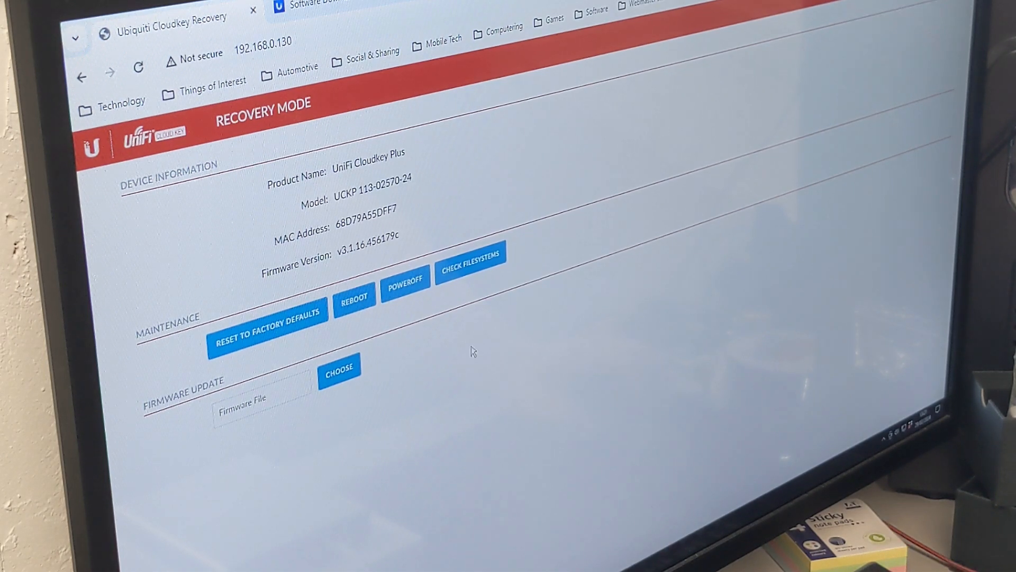
Review the downloads list around the September 2023 Cloud Key Gen2 Plus 3.1.16 release.
{"action": "left_click", "coordinate": [338, 368]}
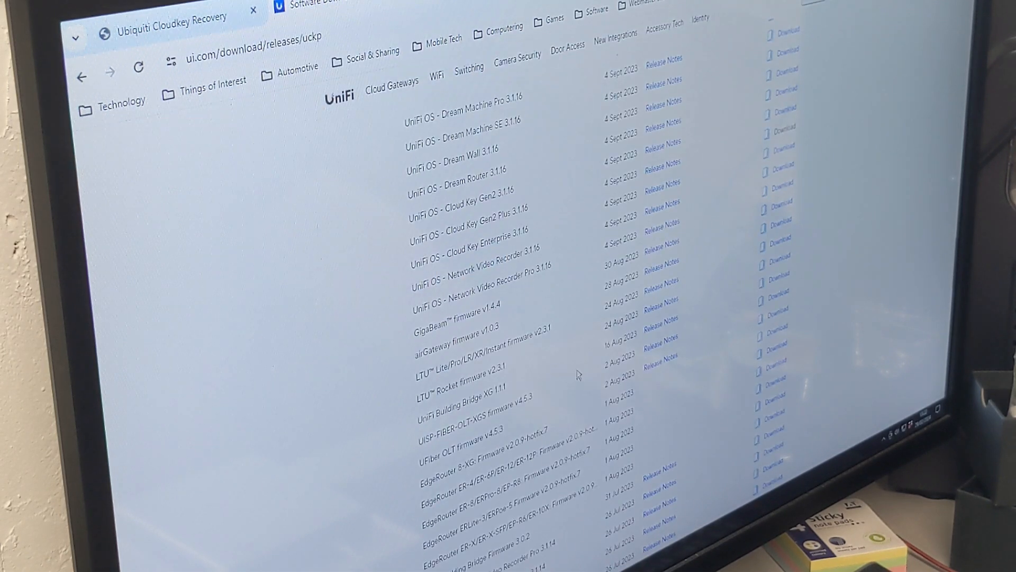
{"action": "mouse_move", "coordinate": [571, 363]}
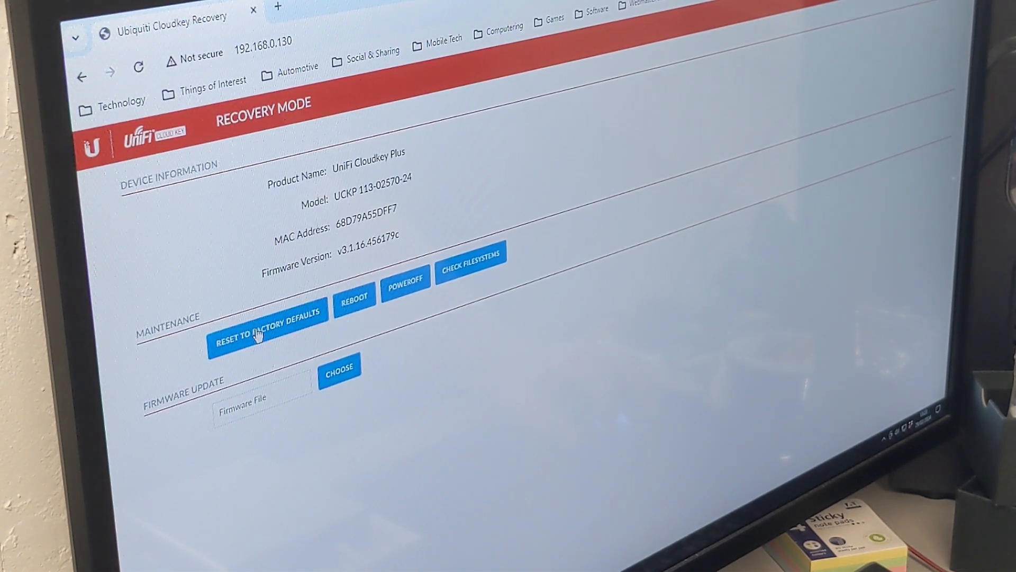
Reset the Cloud Key Gen2 Plus to factory defaults and confirm, reaching the setup wizard.
{"action": "left_click", "coordinate": [265, 329]}
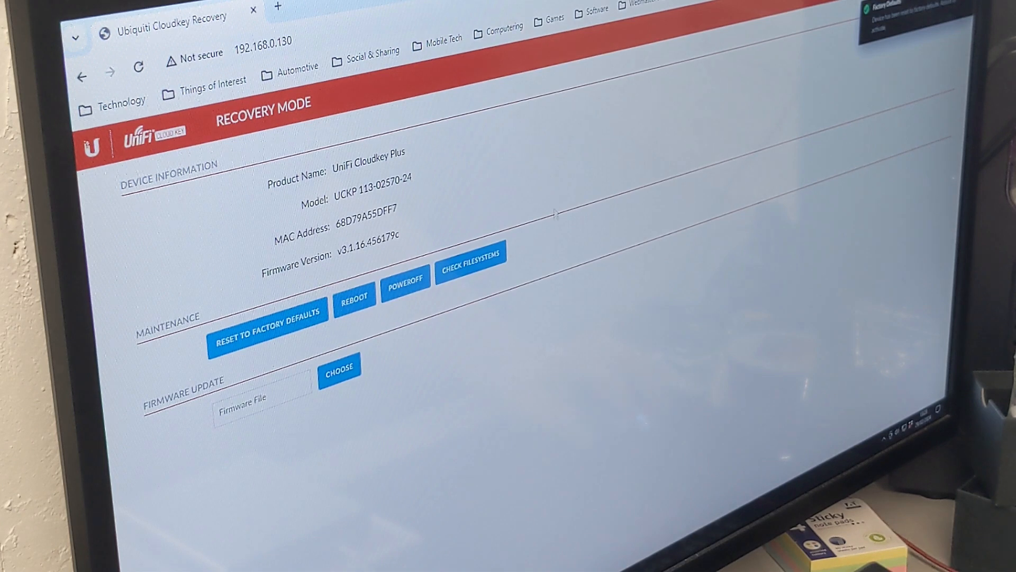
{"action": "left_click", "coordinate": [353, 298]}
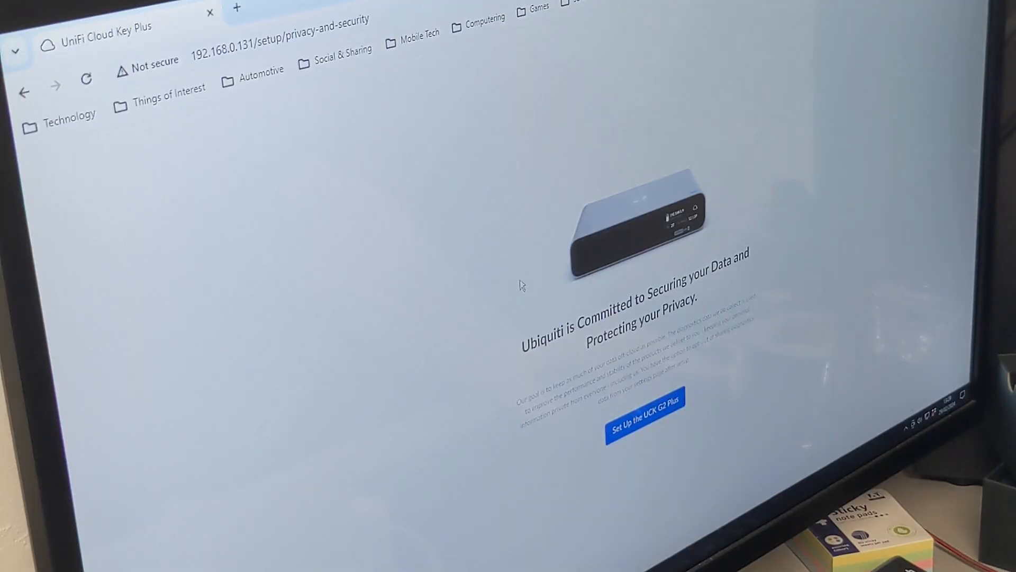
{"action": "mouse_move", "coordinate": [781, 189]}
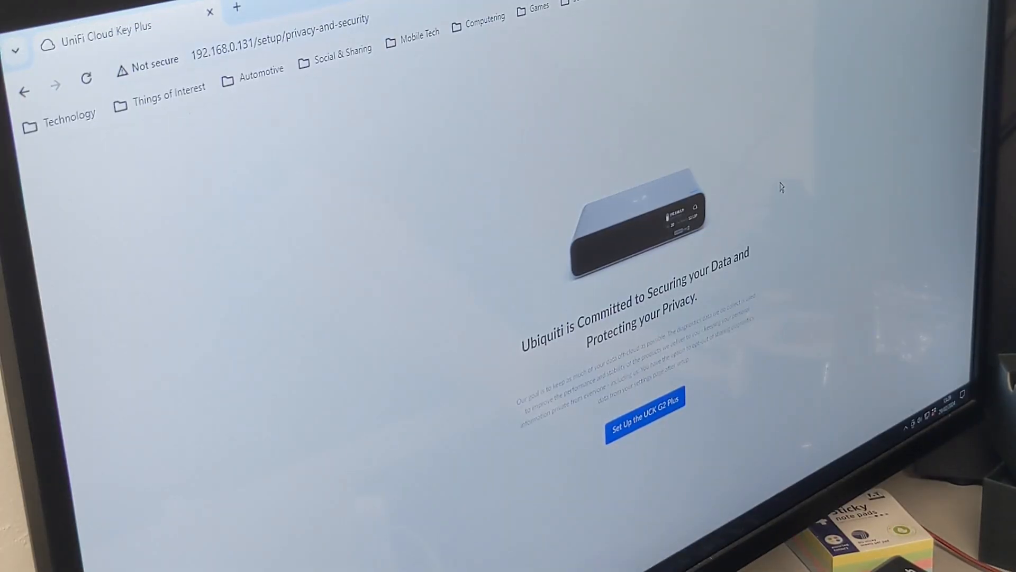
Start setting up the UCK G2 Plus and begin entering the UI.com account email.
{"action": "left_click", "coordinate": [644, 418]}
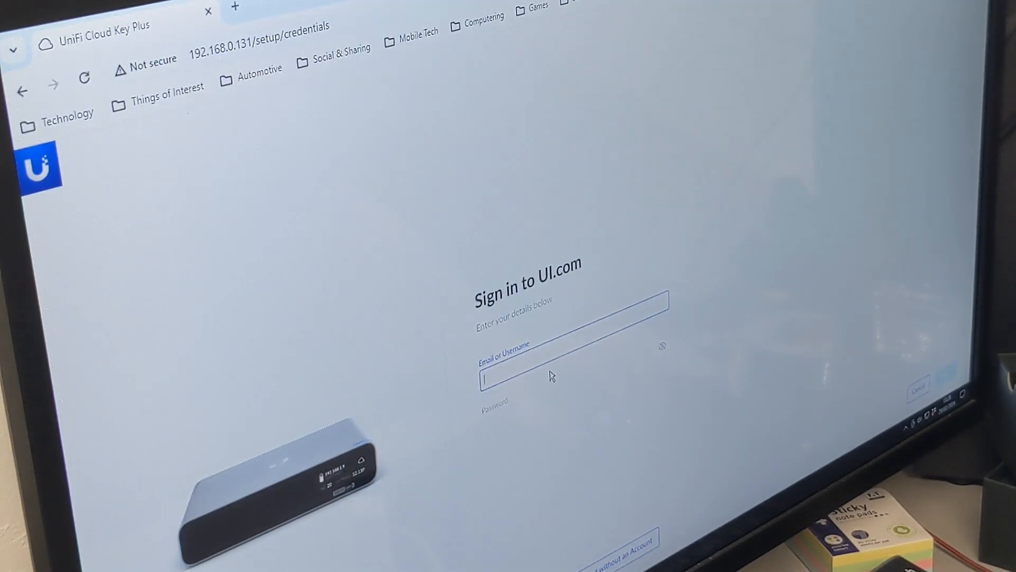
{"action": "type", "text": "rud"}
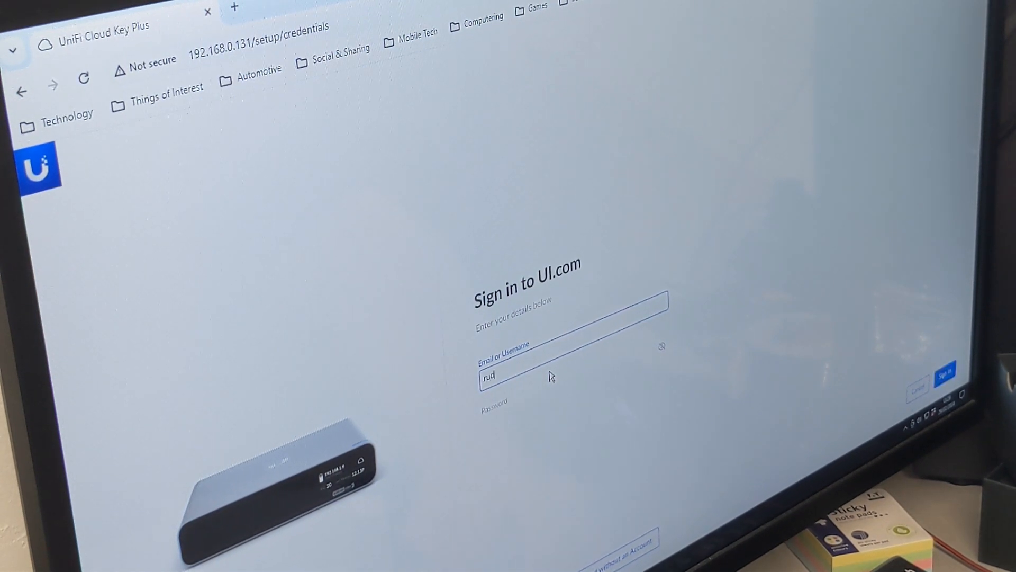
{"action": "type", "text": "i@"}
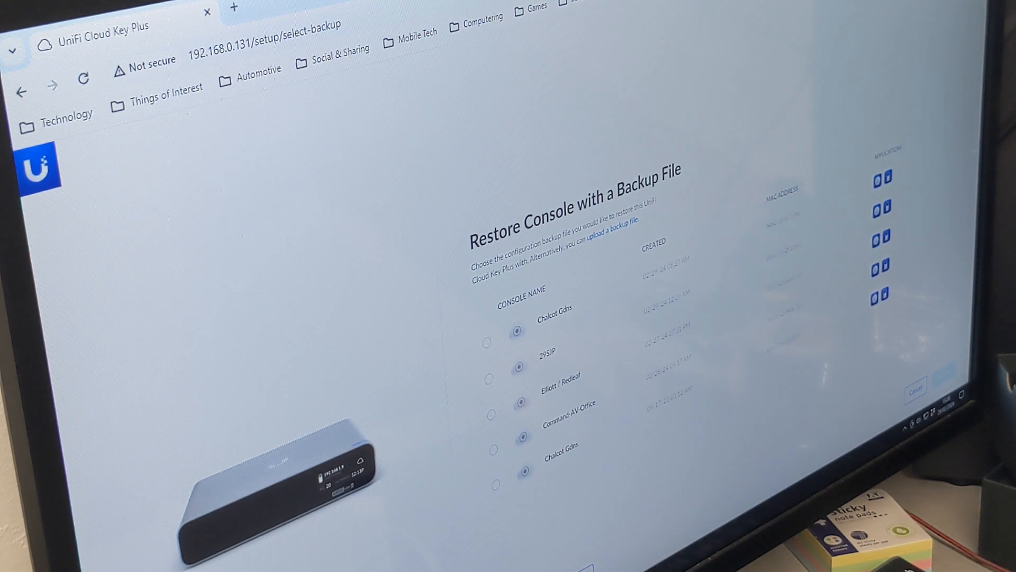
{"action": "mouse_move", "coordinate": [847, 393]}
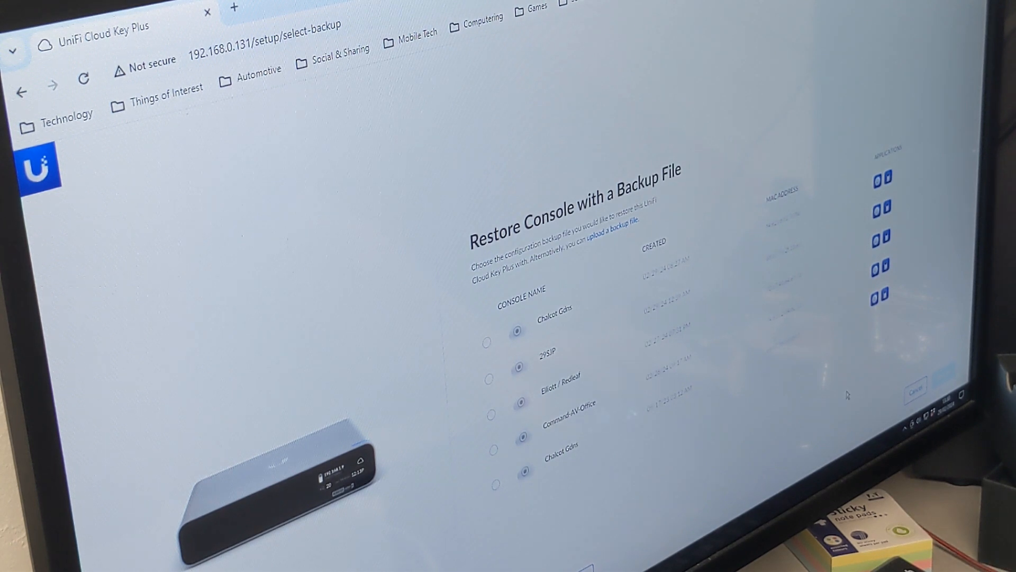
{"action": "mouse_move", "coordinate": [787, 409]}
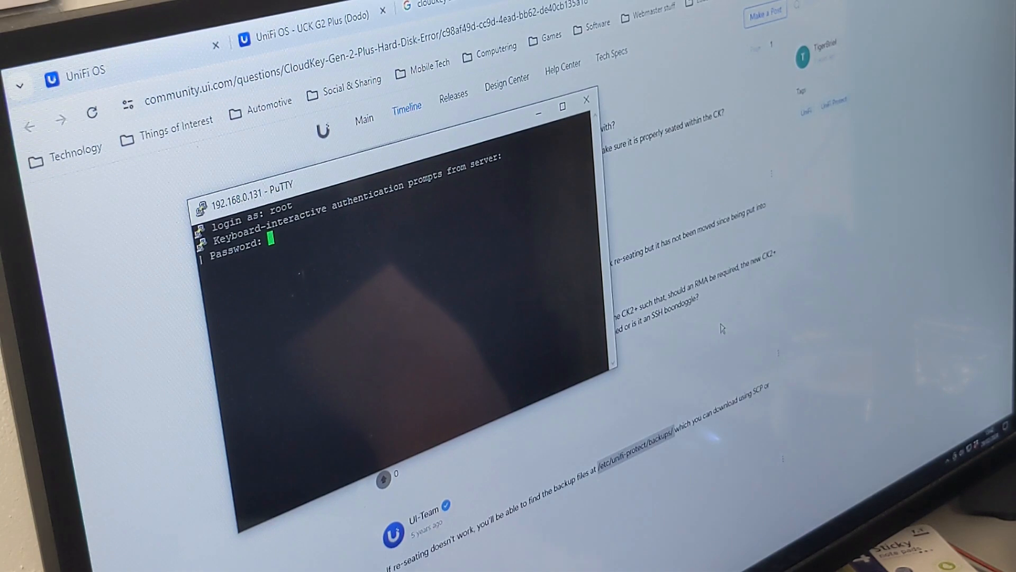
Log in as root over SSH, list /etc, and enter the unifi-protect directory to look for backups.
{"action": "key", "text": "Return"}
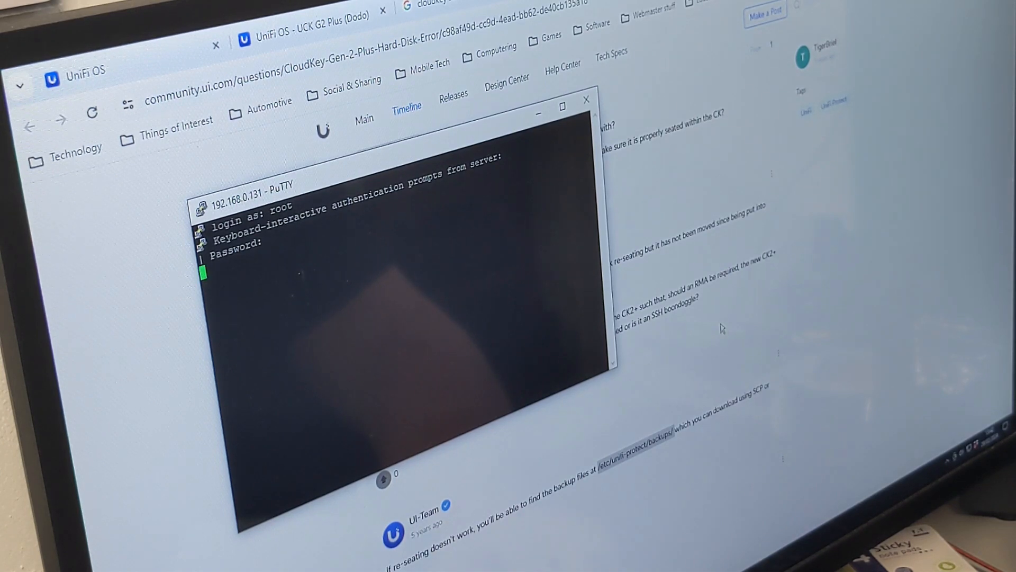
{"action": "key", "text": "Return"}
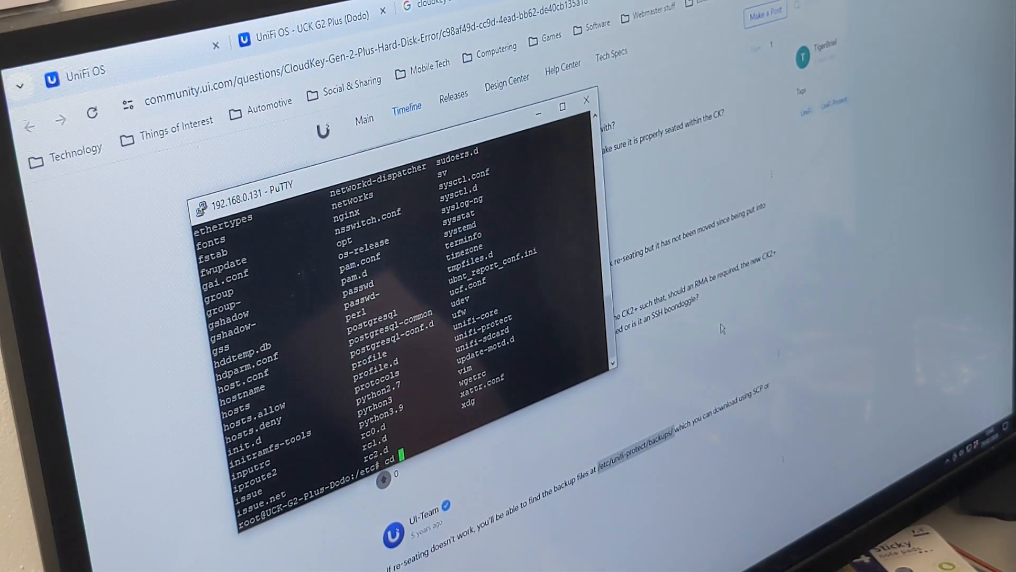
{"action": "type", "text": "unifi-pr"}
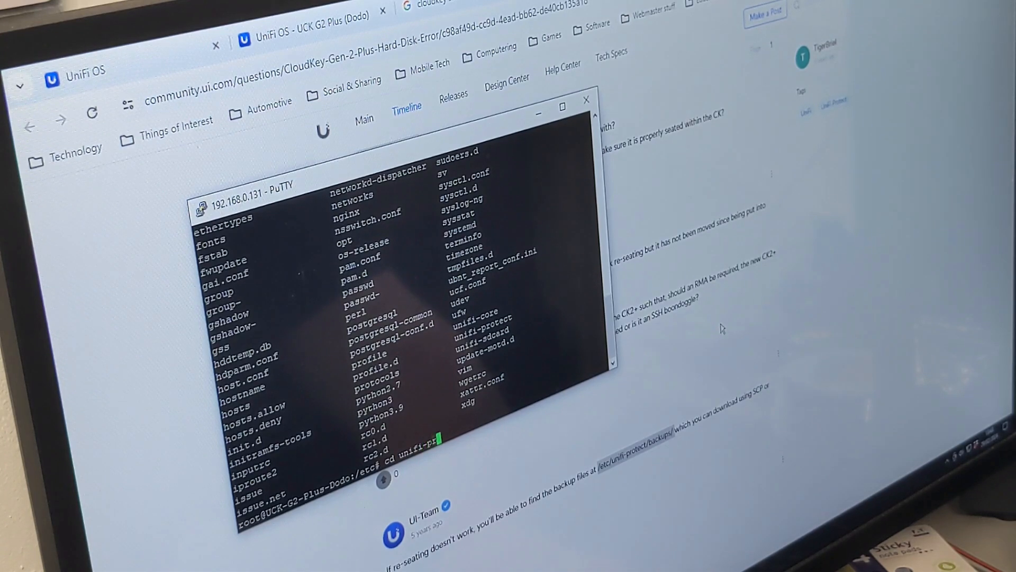
{"action": "key", "text": "Return"}
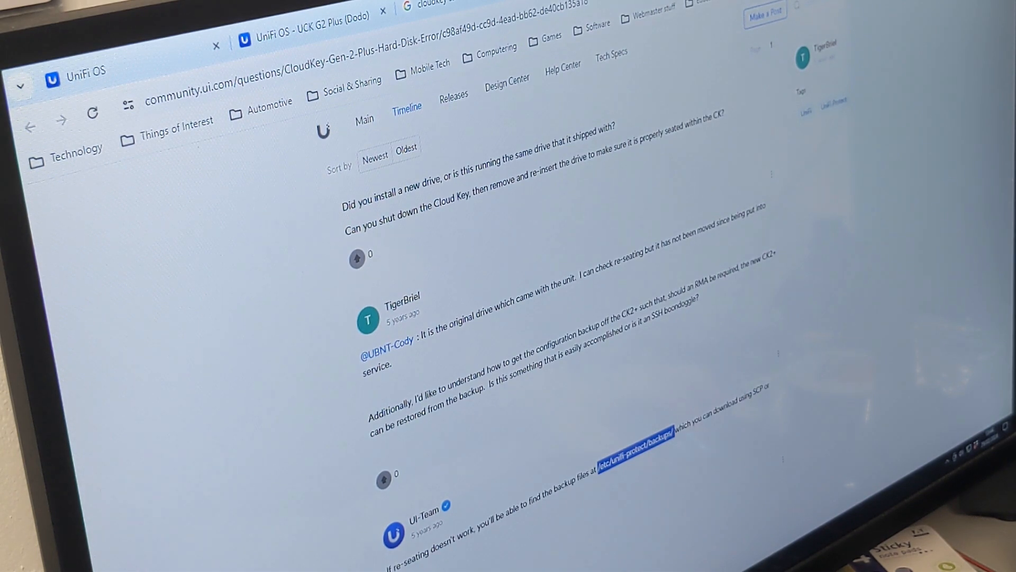
{"action": "mouse_move", "coordinate": [547, 551]}
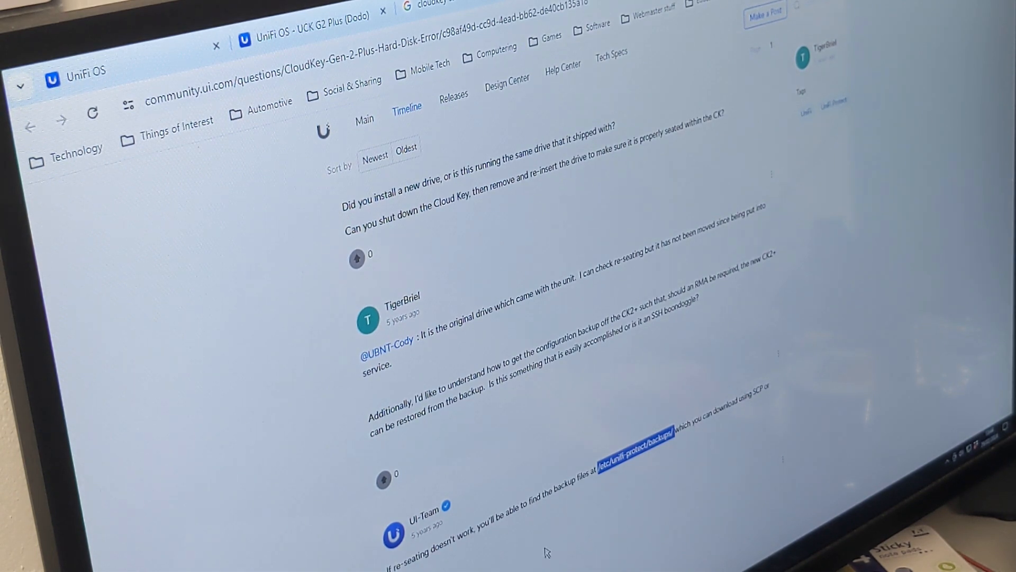
{"action": "mouse_move", "coordinate": [214, 559]}
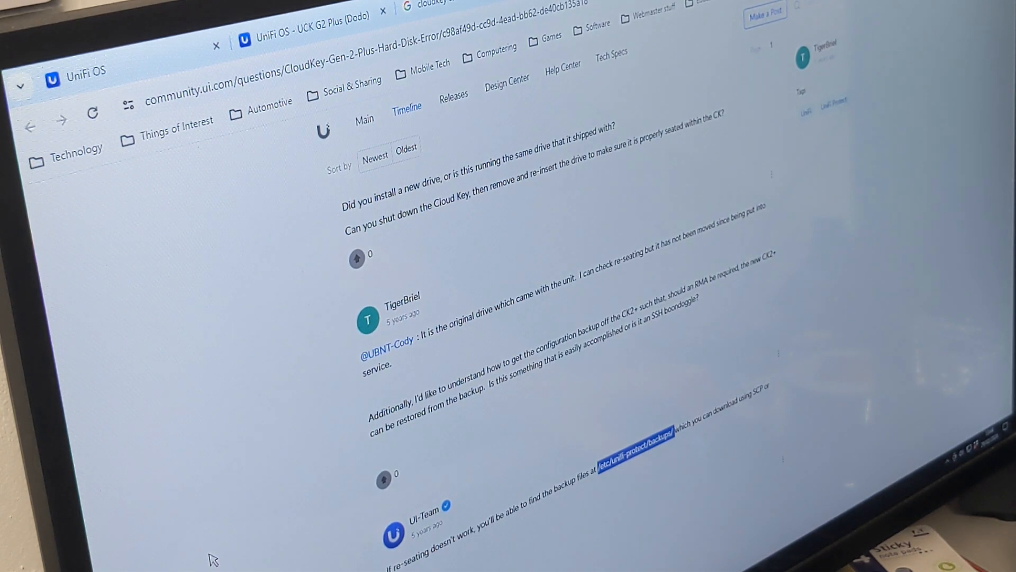